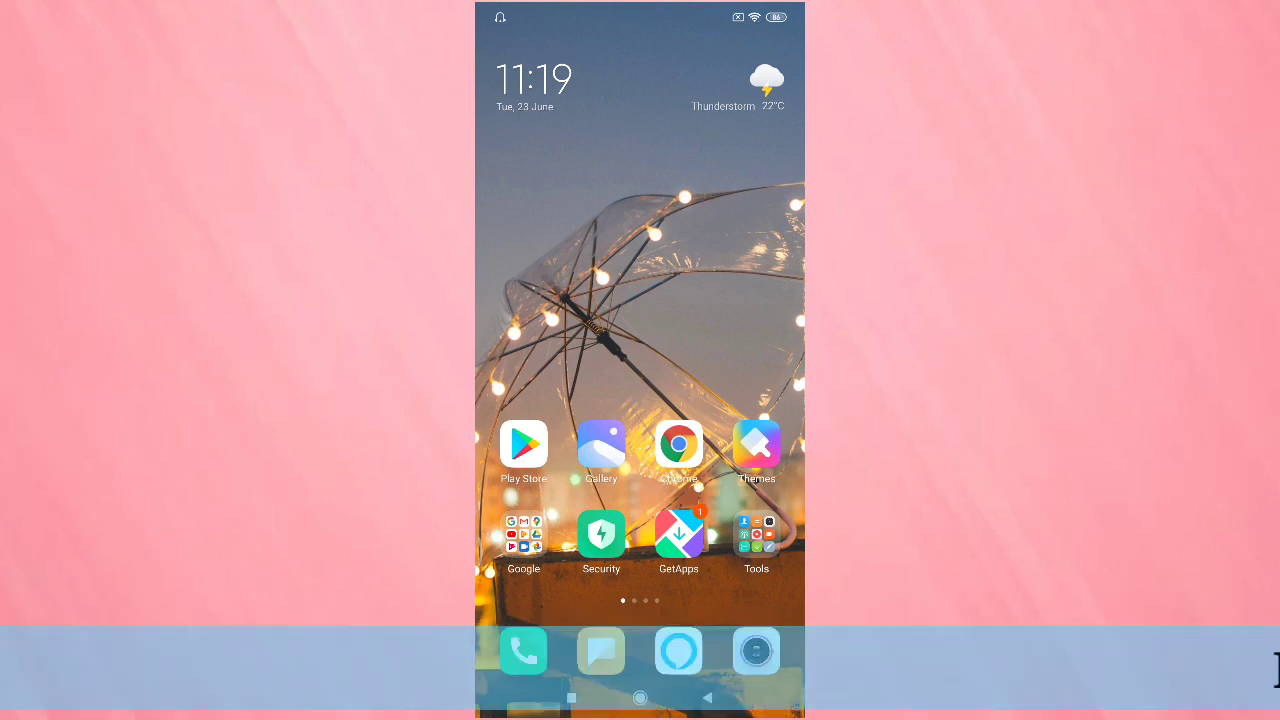
# Launch the Themes store and scroll the wallpapers down to the lavender-flower thumbnail.
pyautogui.click(756, 444)
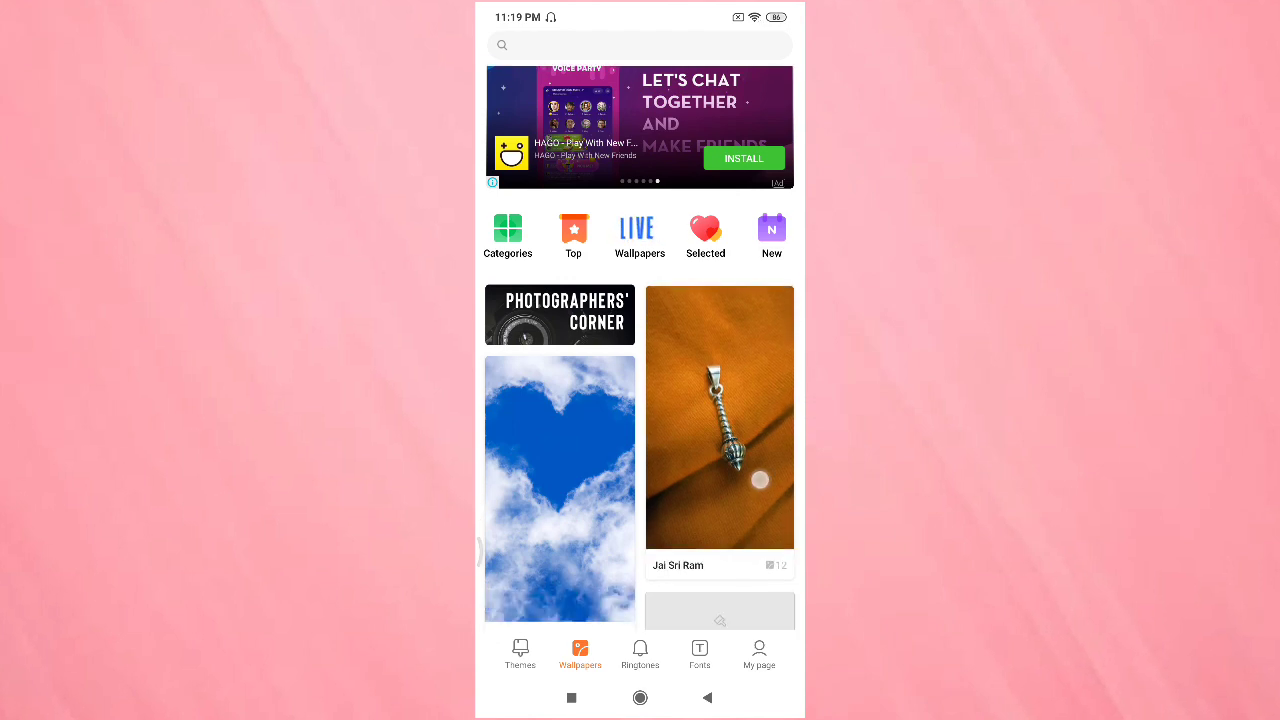
pyautogui.scroll(-3)
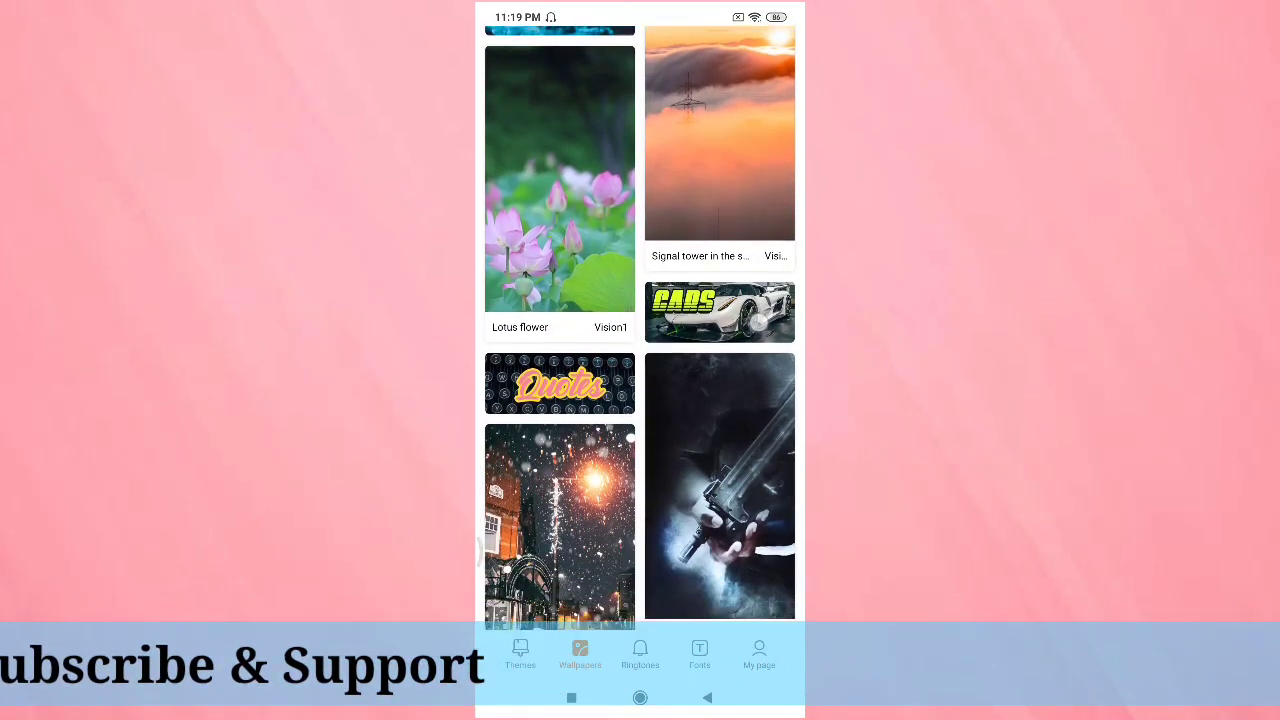
pyautogui.scroll(-3)
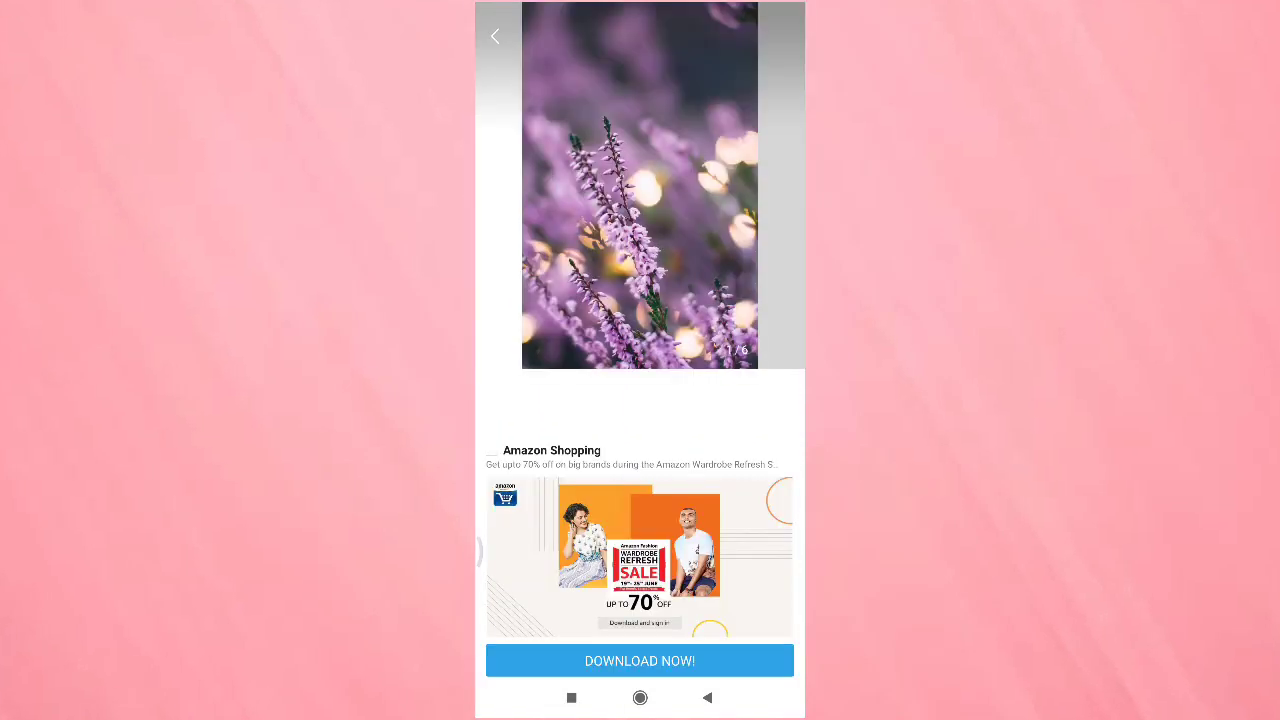
# Apply the 'With Love, Lavender 3' wallpaper as the home screen background.
pyautogui.click(640, 190)
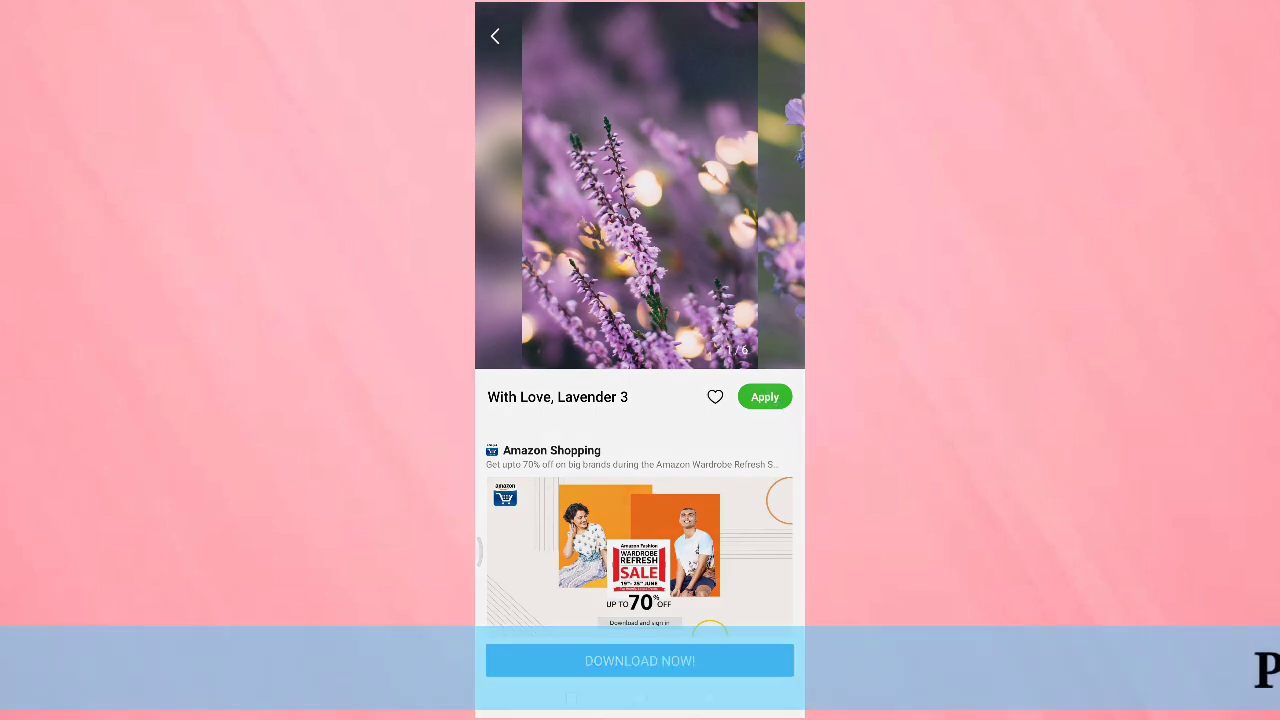
pyautogui.click(764, 396)
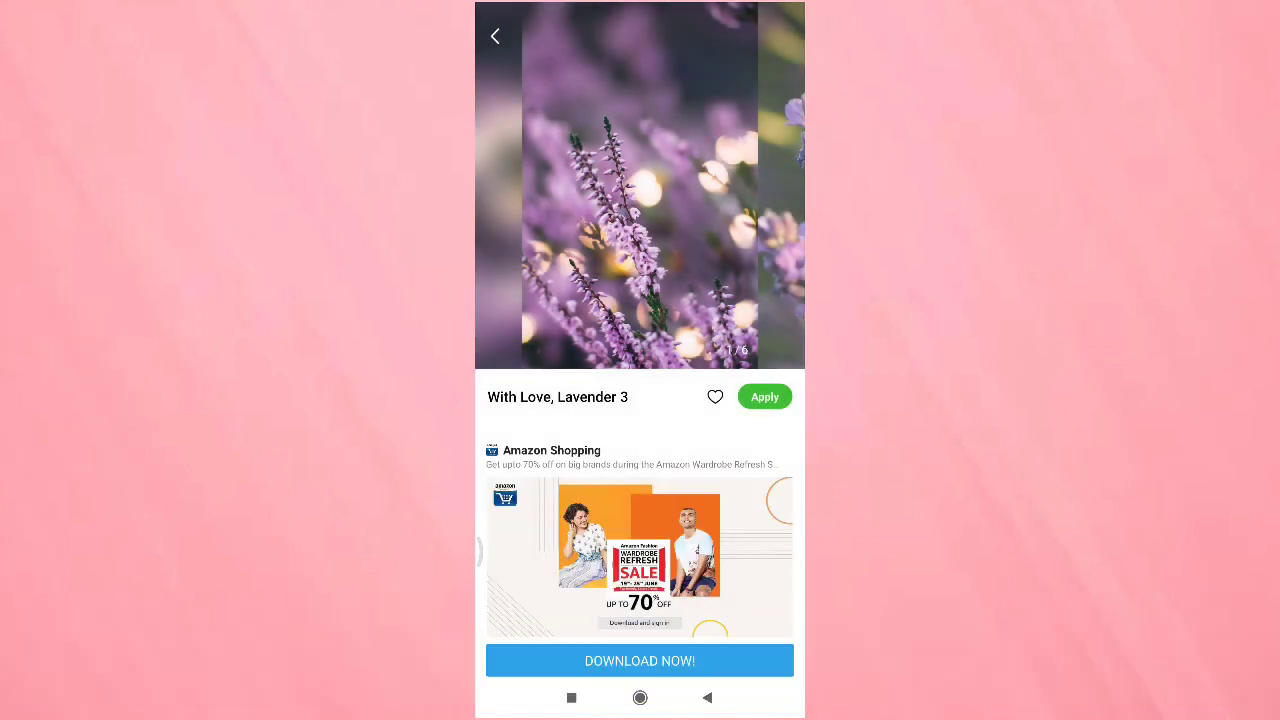
pyautogui.click(764, 396)
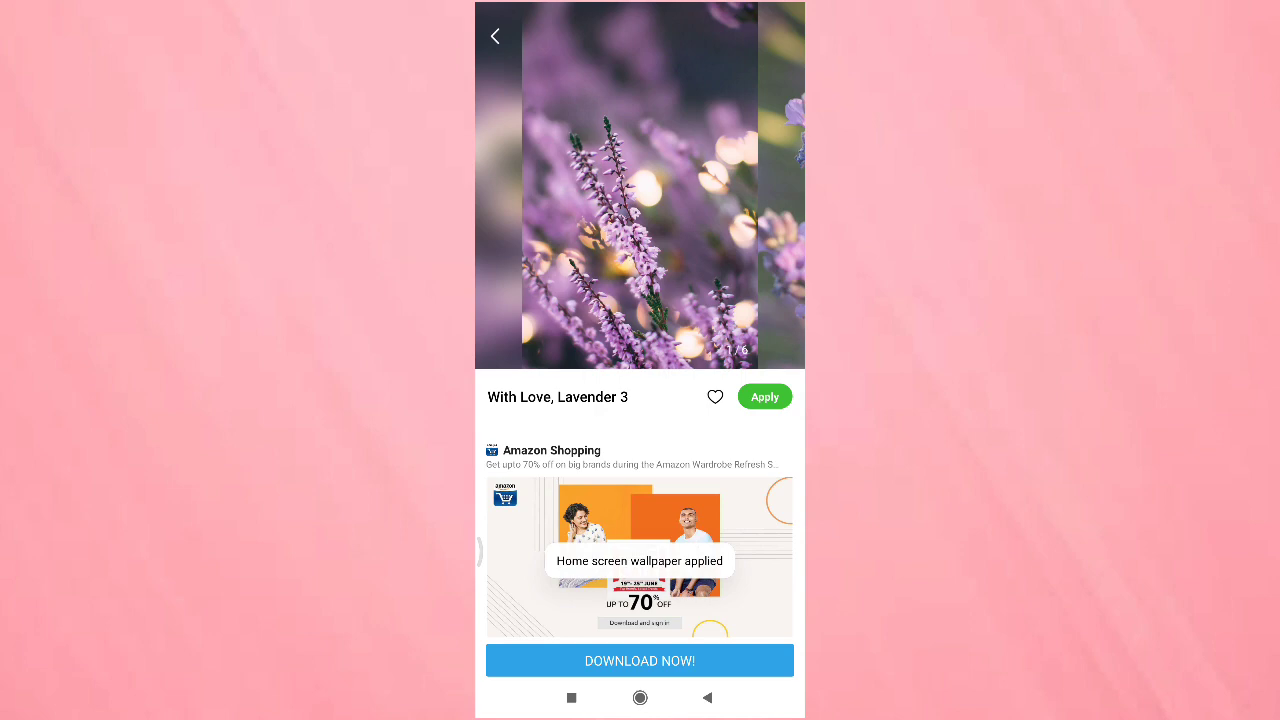